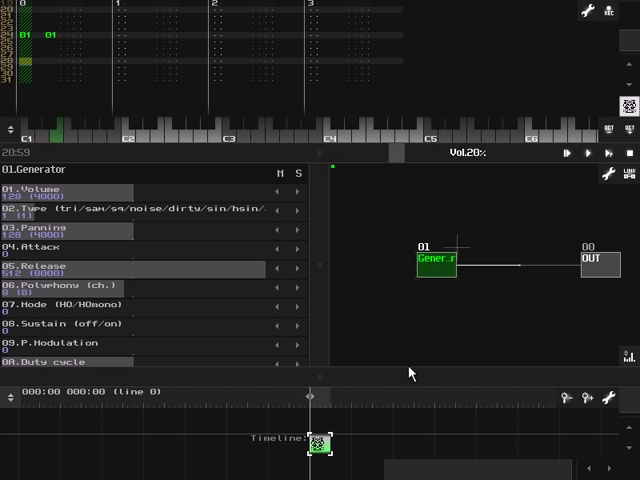
pyautogui.moveTo(378, 420)
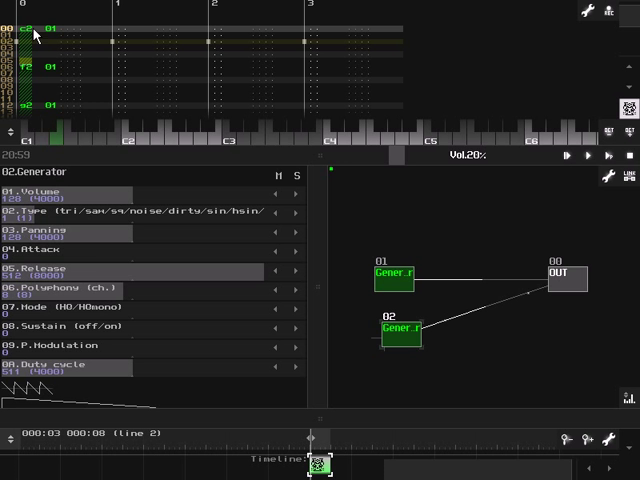
pyautogui.moveTo(58, 148)
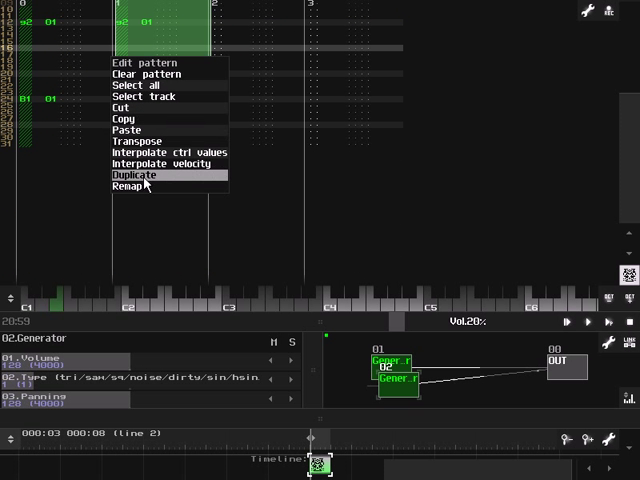
# - Duplicate the selected note block and place the copy further along the pattern
pyautogui.click(128, 174)
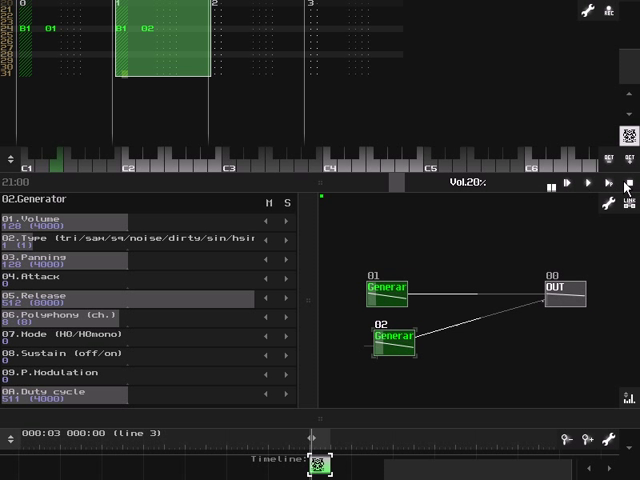
pyautogui.click(568, 184)
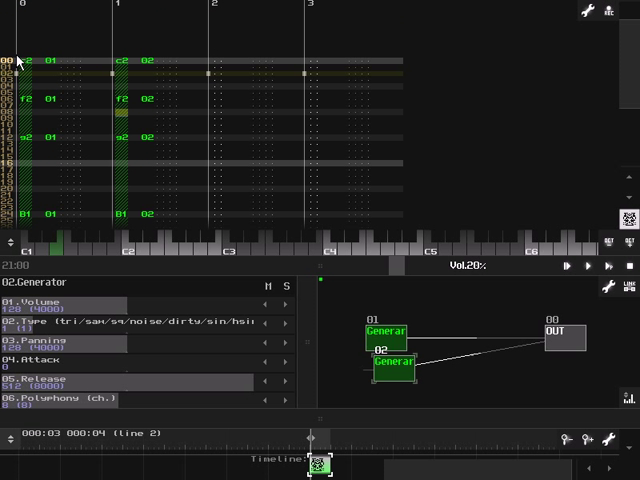
pyautogui.moveTo(388, 342)
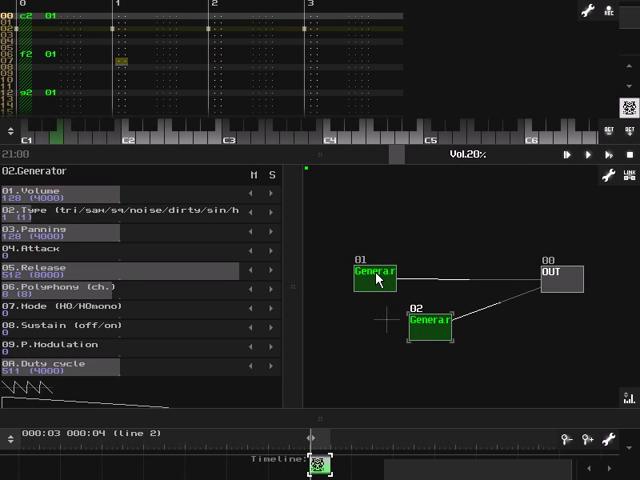
# - Create a new MultiSynth module in the empty area of the module network
pyautogui.rightClick(378, 280)
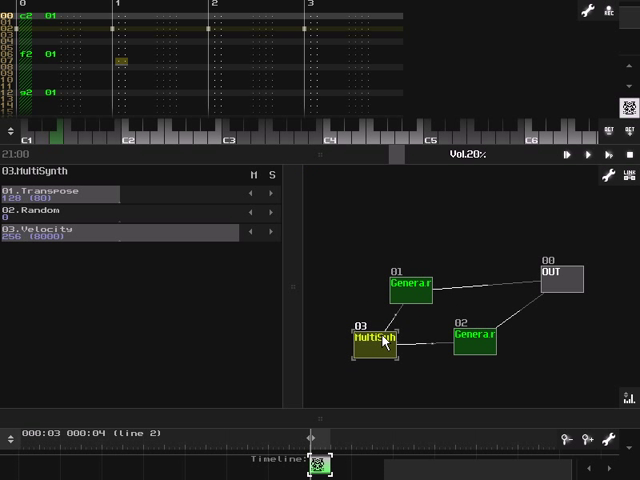
pyautogui.moveTo(358, 248)
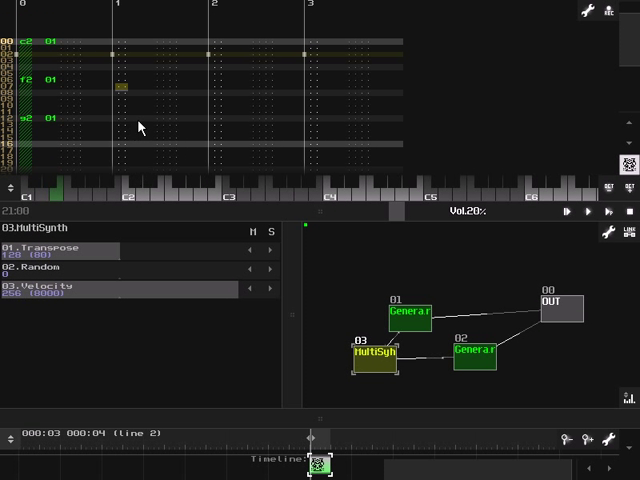
pyautogui.moveTo(548, 216)
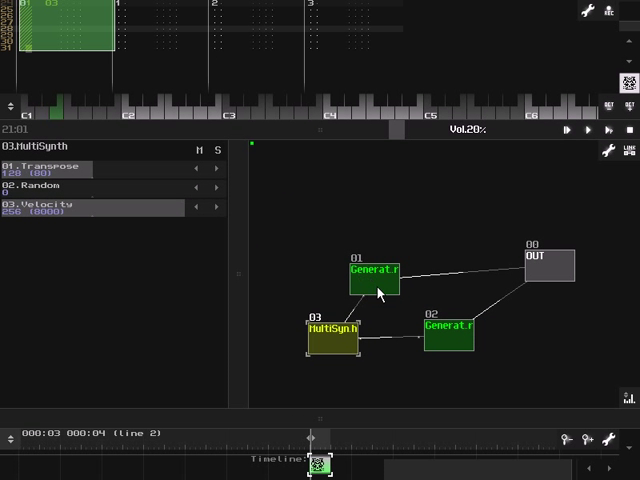
# - Check Generator 01's properties, then remap the pattern's notes to module 03, the MultiSynth
pyautogui.doubleClick(372, 278)
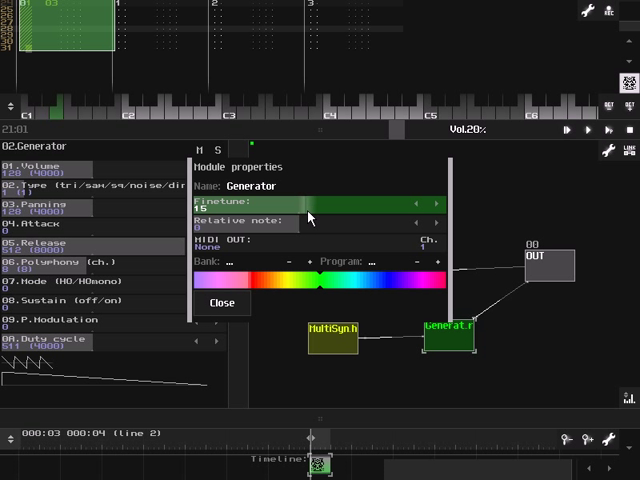
pyautogui.click(220, 302)
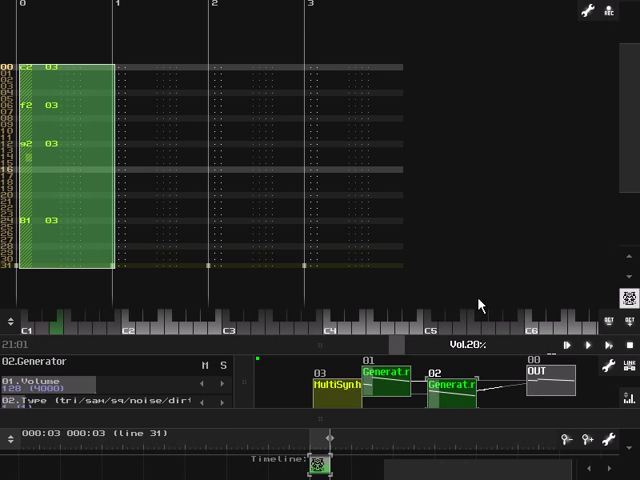
pyautogui.click(556, 344)
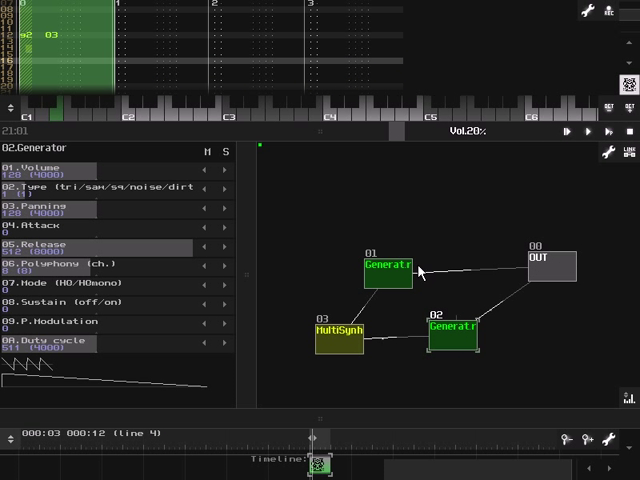
# - Link the MultiSynth to Generator 01 and Generator 02 so both feed OUT
pyautogui.click(338, 330)
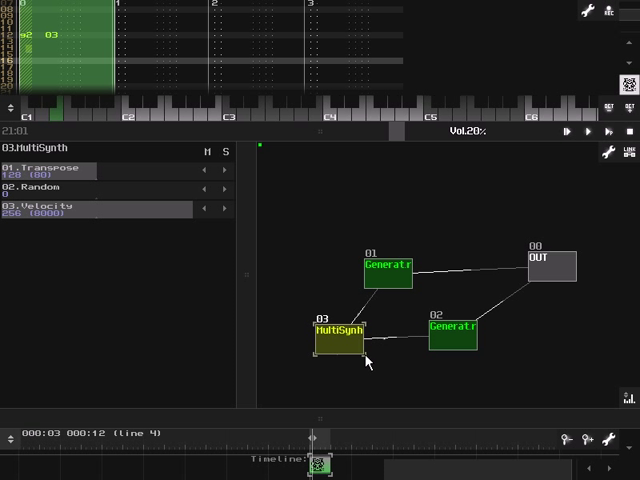
pyautogui.moveTo(56, 216)
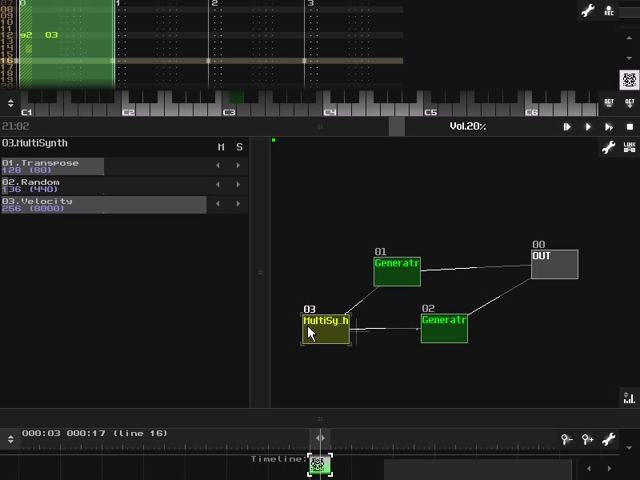
pyautogui.moveTo(384, 216)
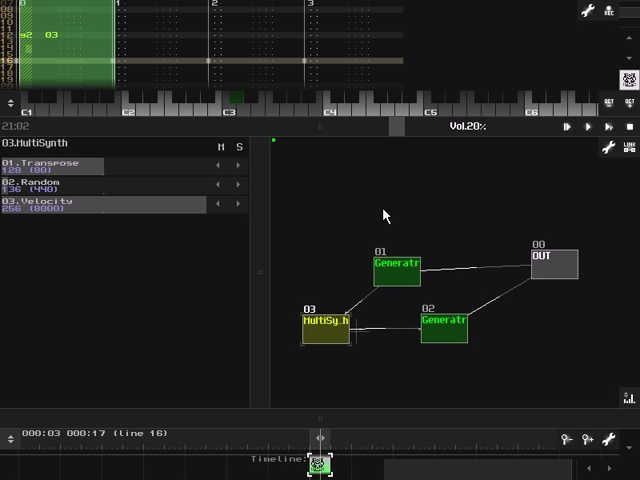
pyautogui.moveTo(364, 190)
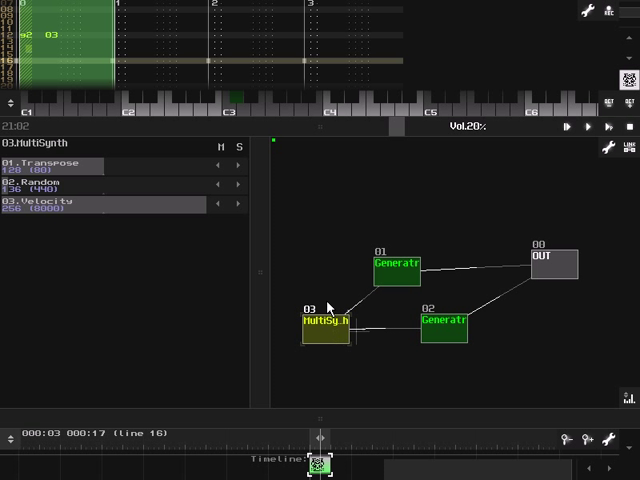
# - Drag the modules into a clean MultiSynth → Generators → OUT chain layout
pyautogui.click(394, 270)
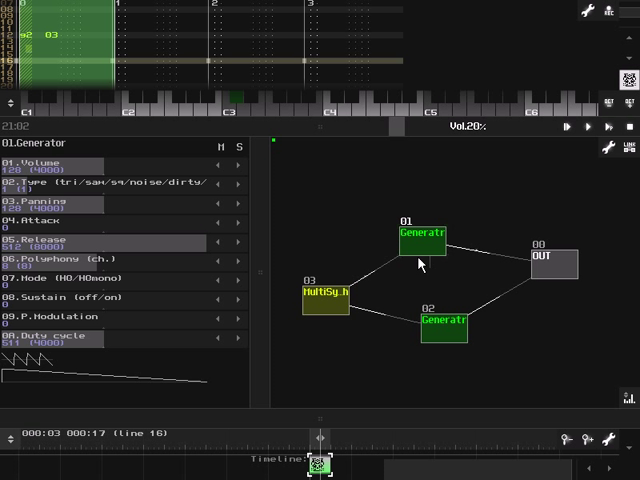
pyautogui.moveTo(528, 324)
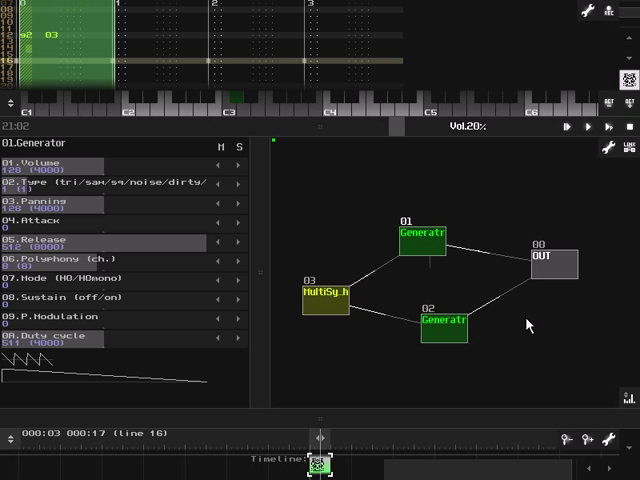